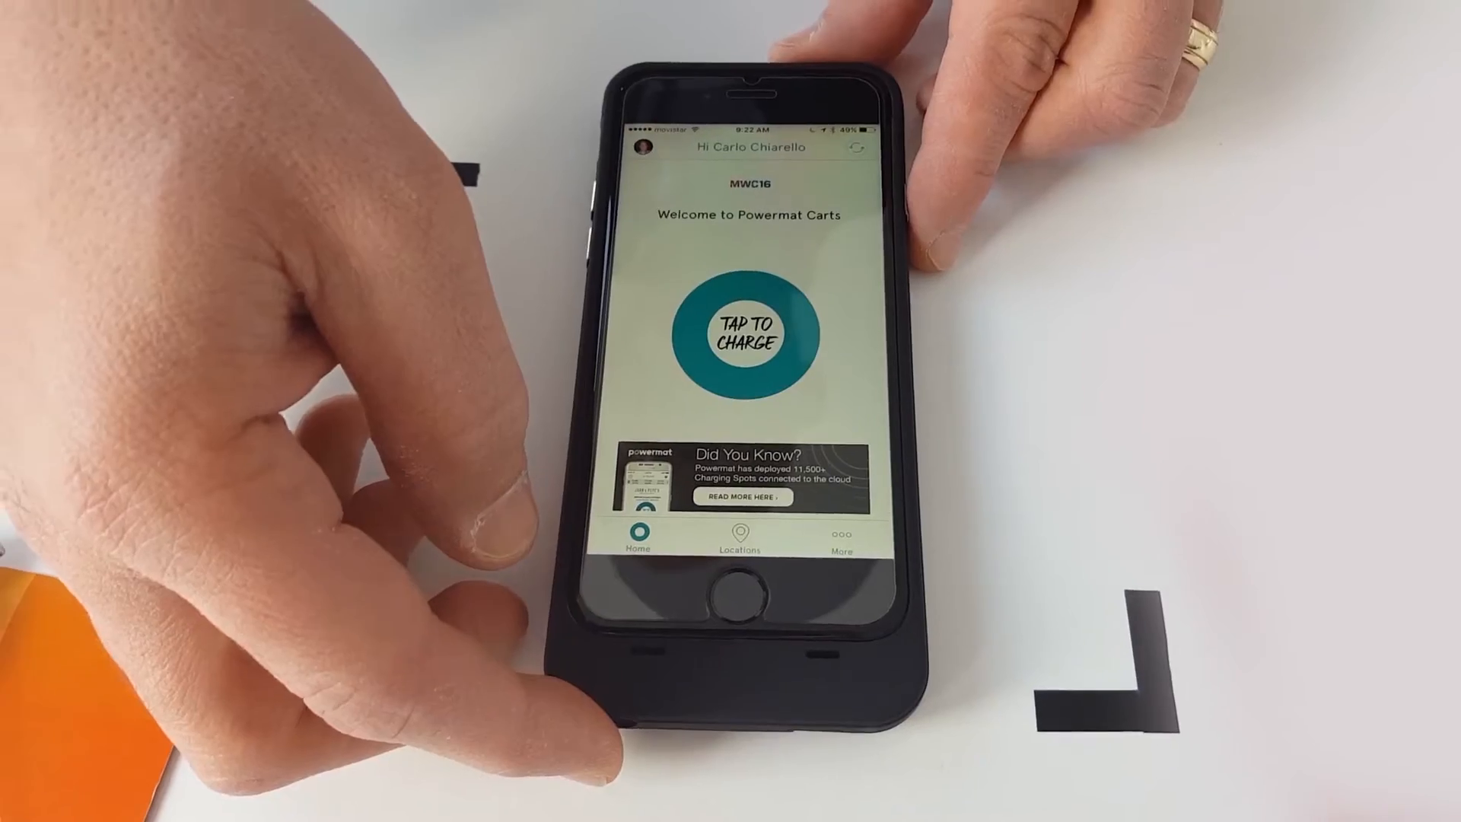
# Step: Tap the 'Tap to Charge' circle so the app starts connecting to the charging spot
pyautogui.click(744, 332)
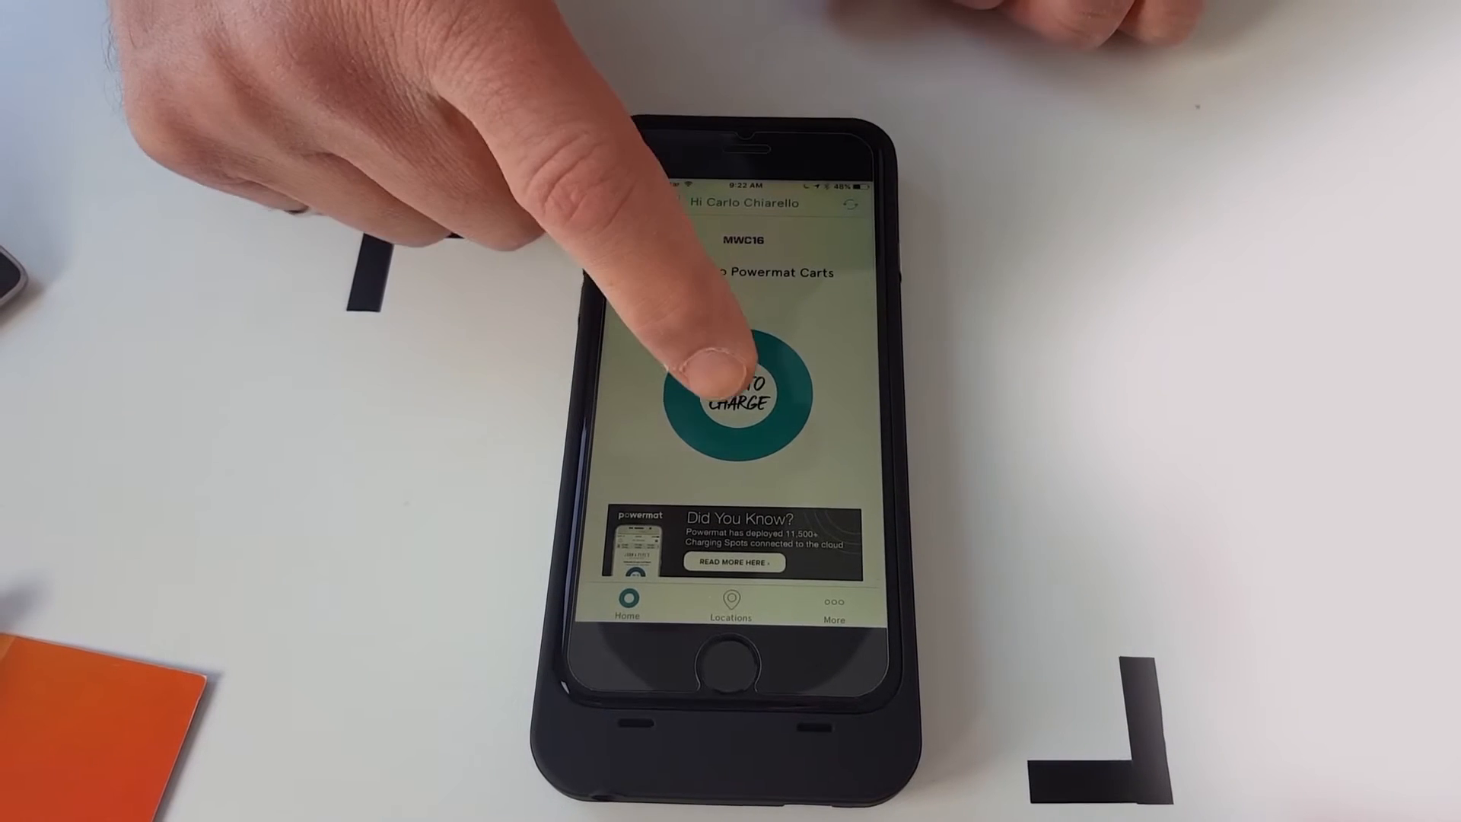
pyautogui.click(741, 401)
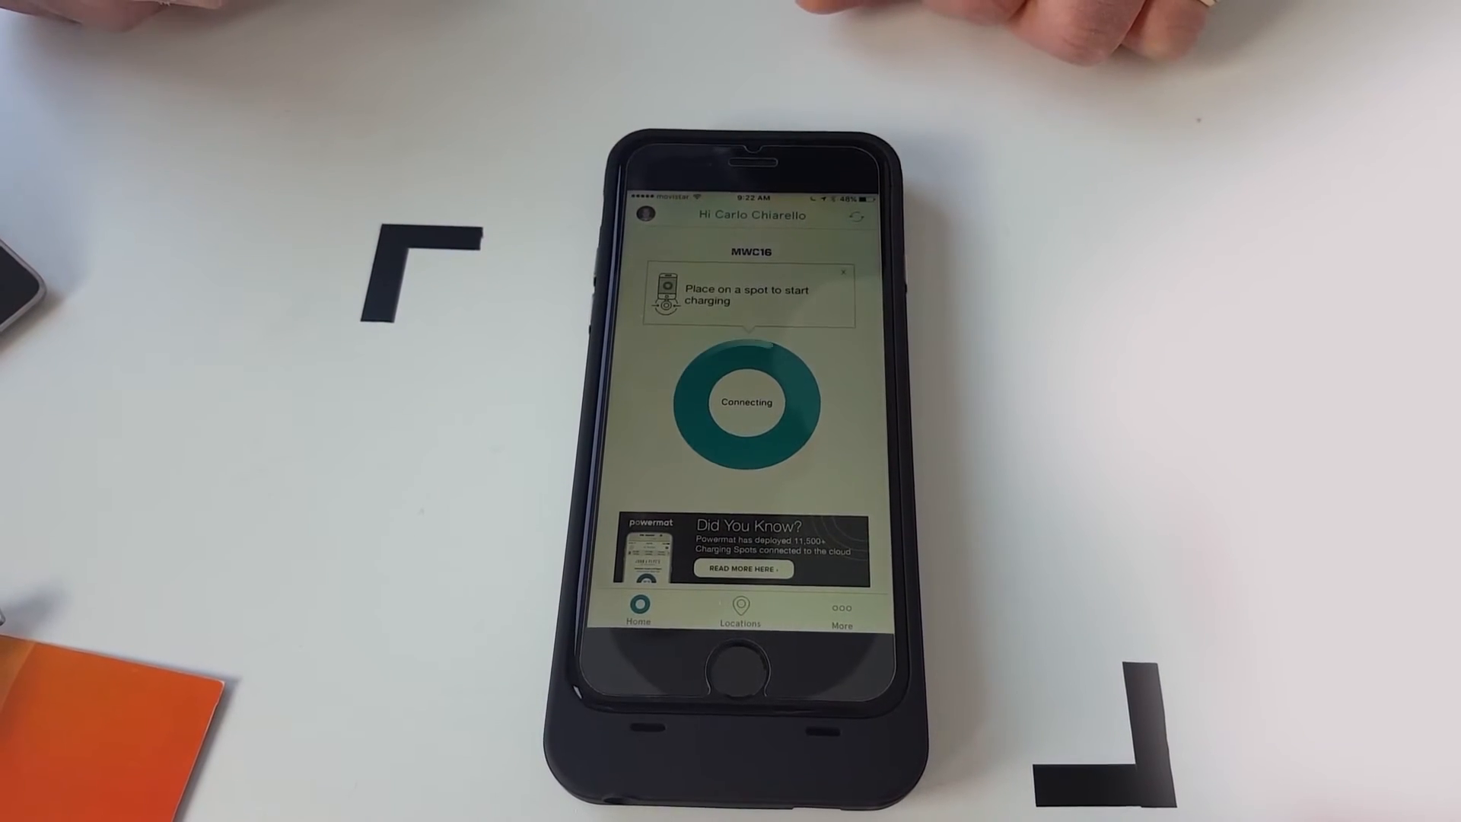